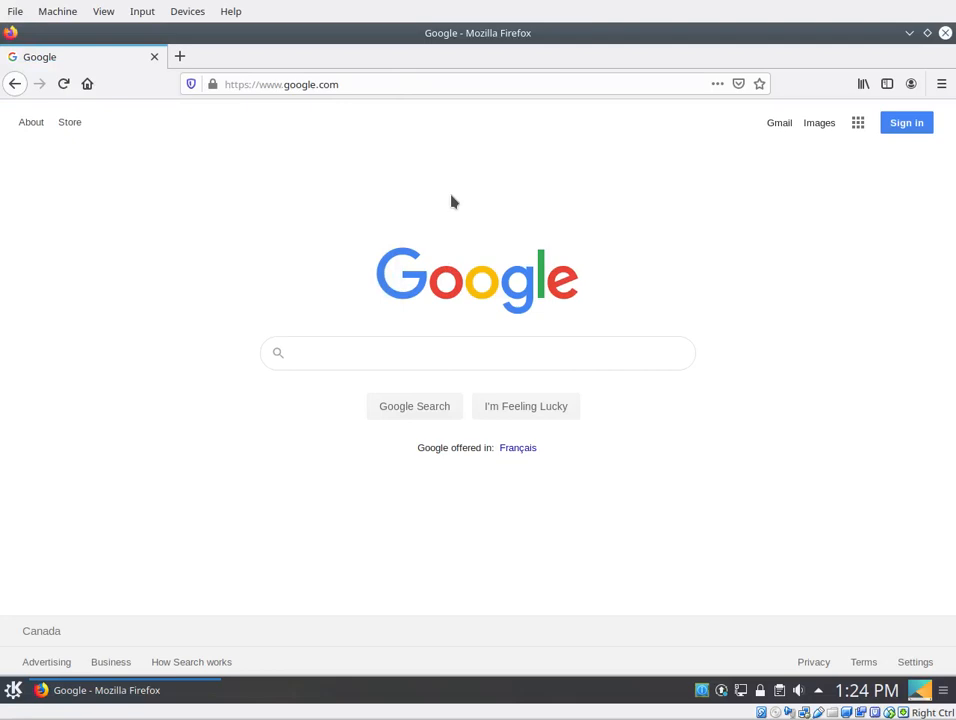
mouse_move(276, 162)
text(hamber.vsb.c)
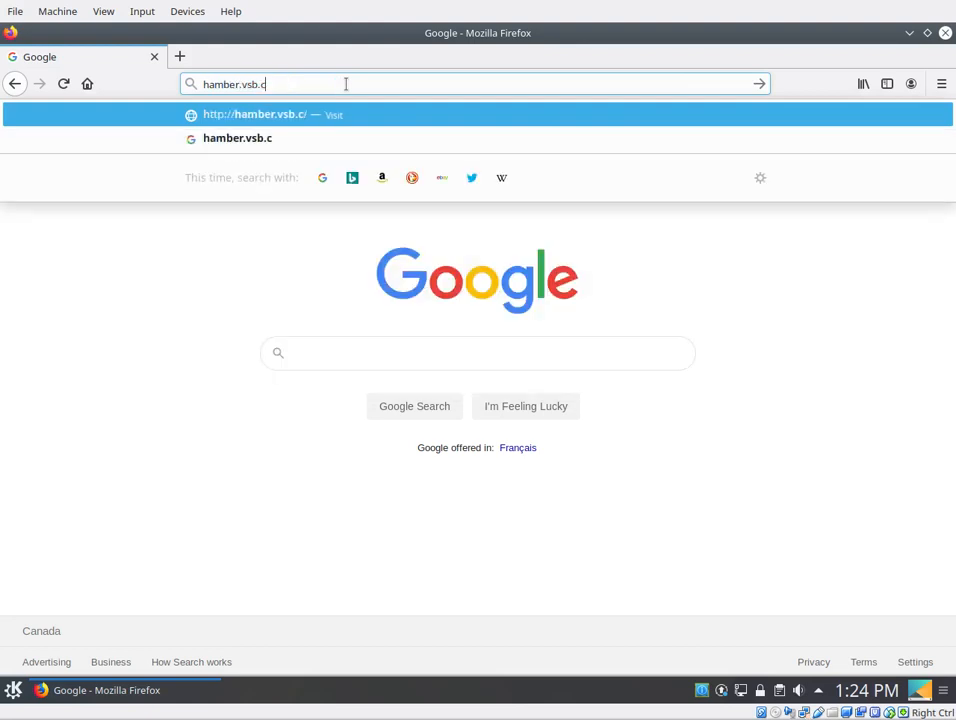
- Go to the Eric Hamber school site (bc.ca address) and its Classes and Departments page
text(bc.ca/schools/eric-)
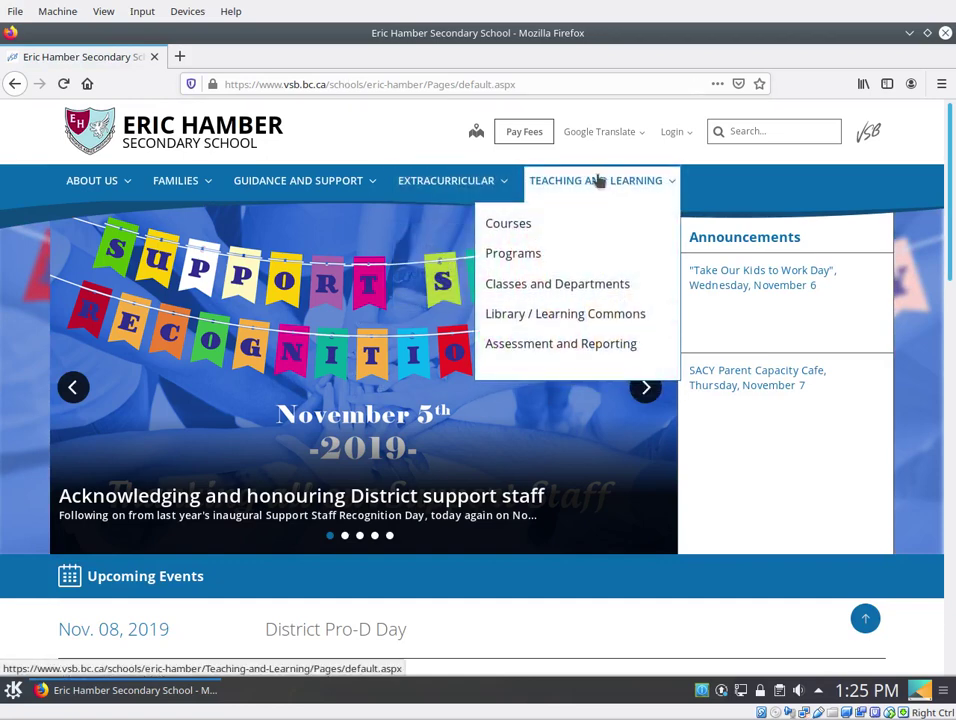
mouse_move(596, 272)
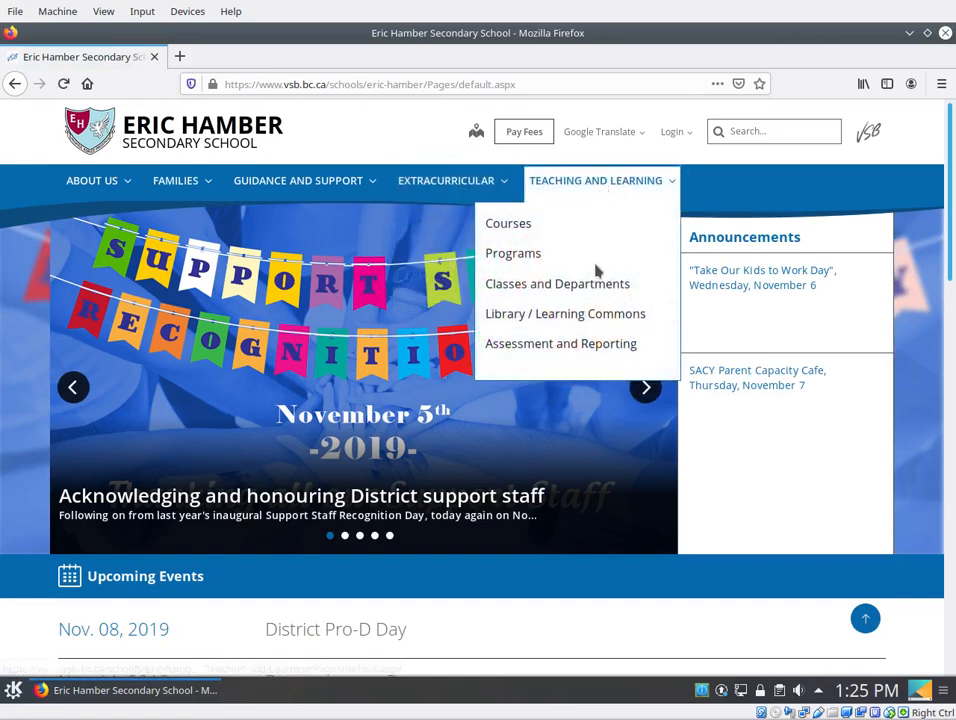
click(556, 284)
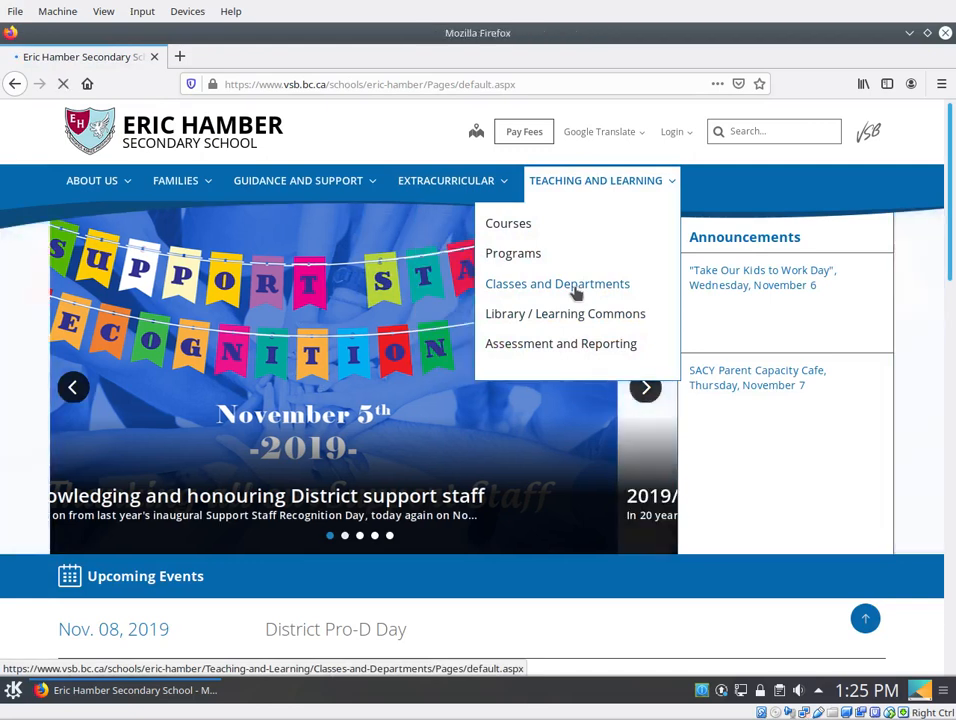
click(556, 284)
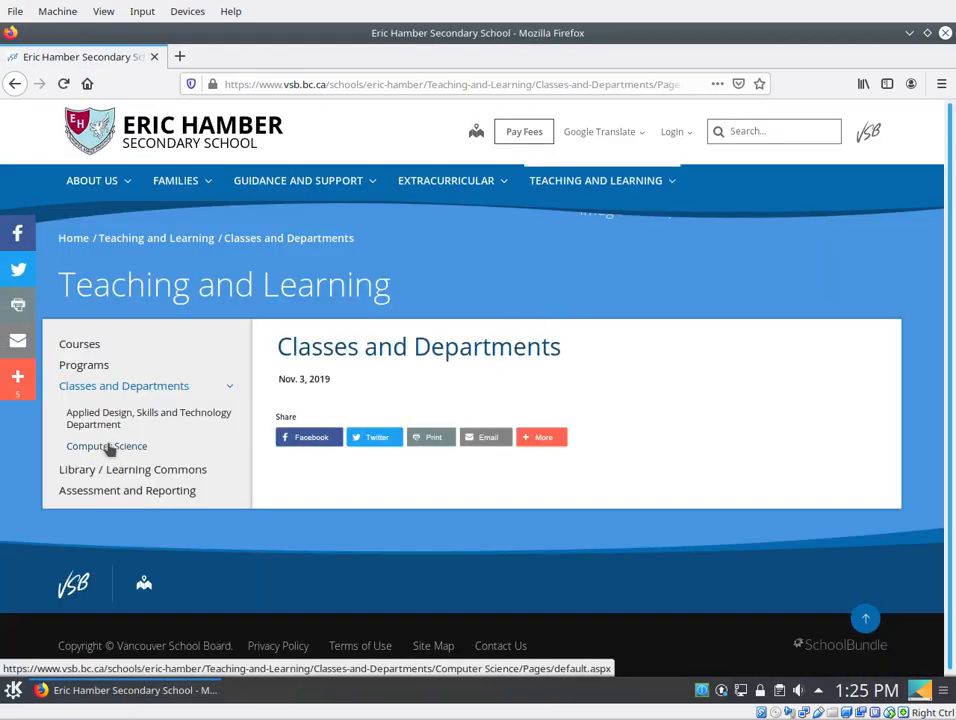
- Reach the Computer Science department page and follow the link to the department's own website
click(106, 444)
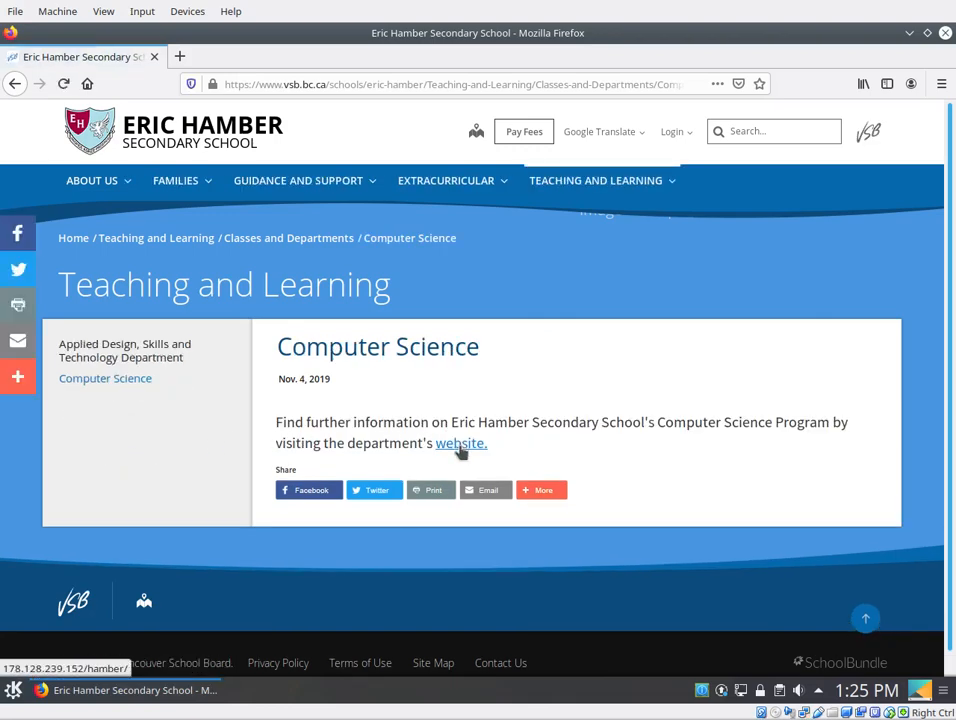
click(460, 444)
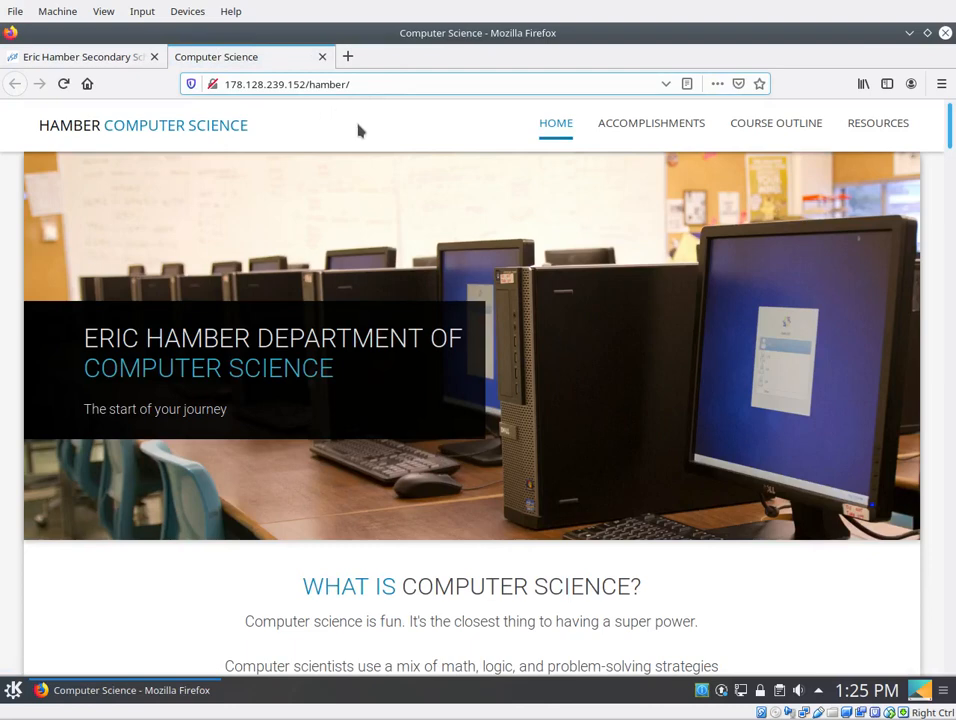
mouse_move(370, 136)
text(pyf)
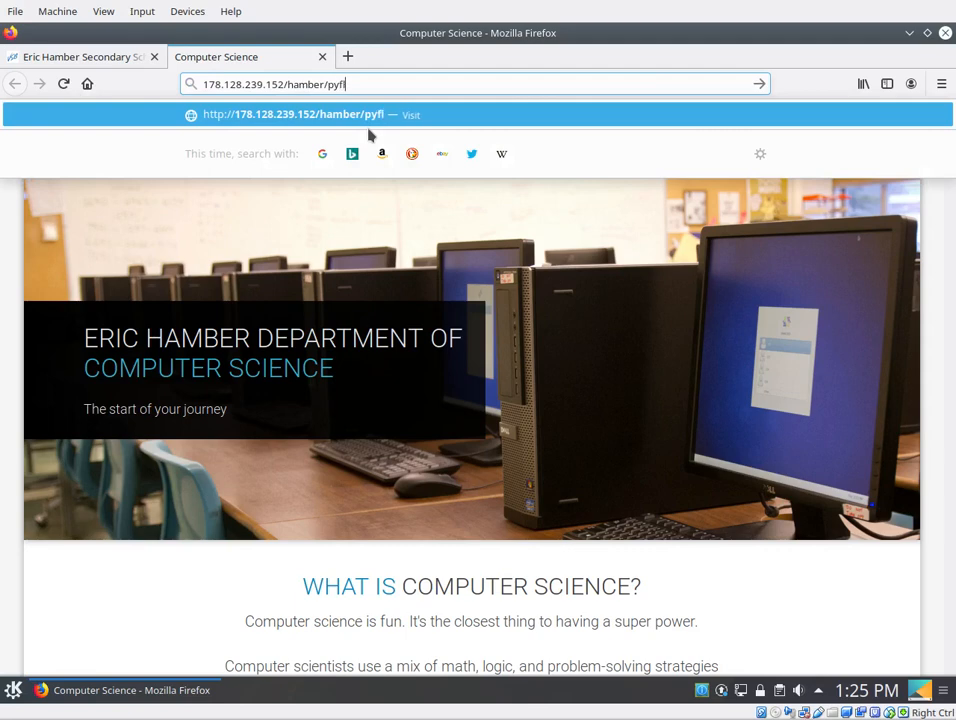
- Request pyfltk-install-script.sh from the site address and save the downloaded file to disk
text(ltk-)
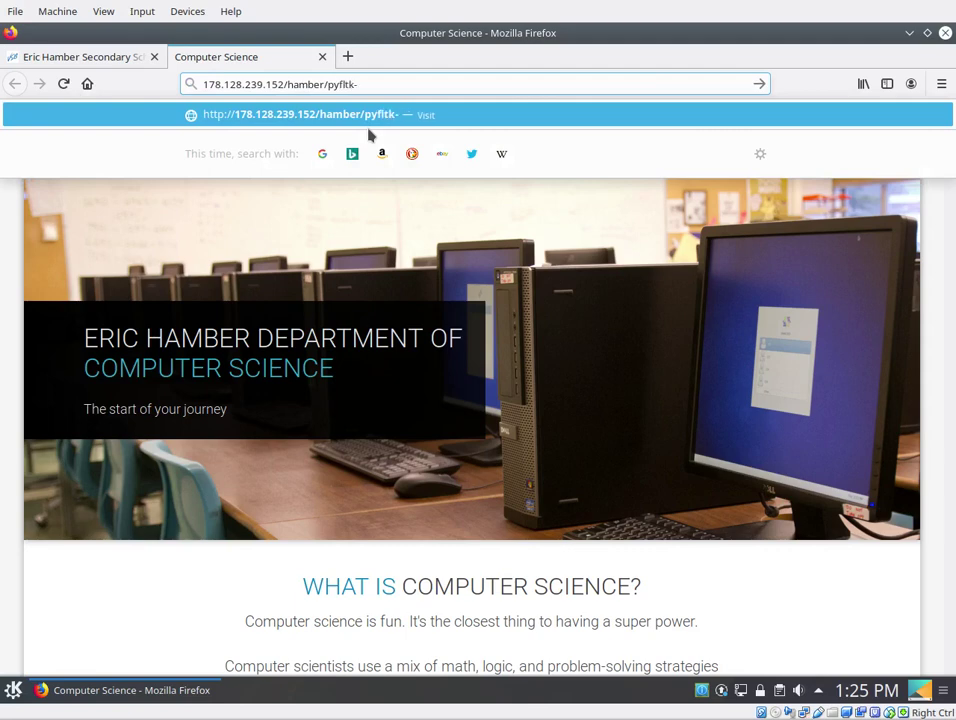
text(install-scrip)
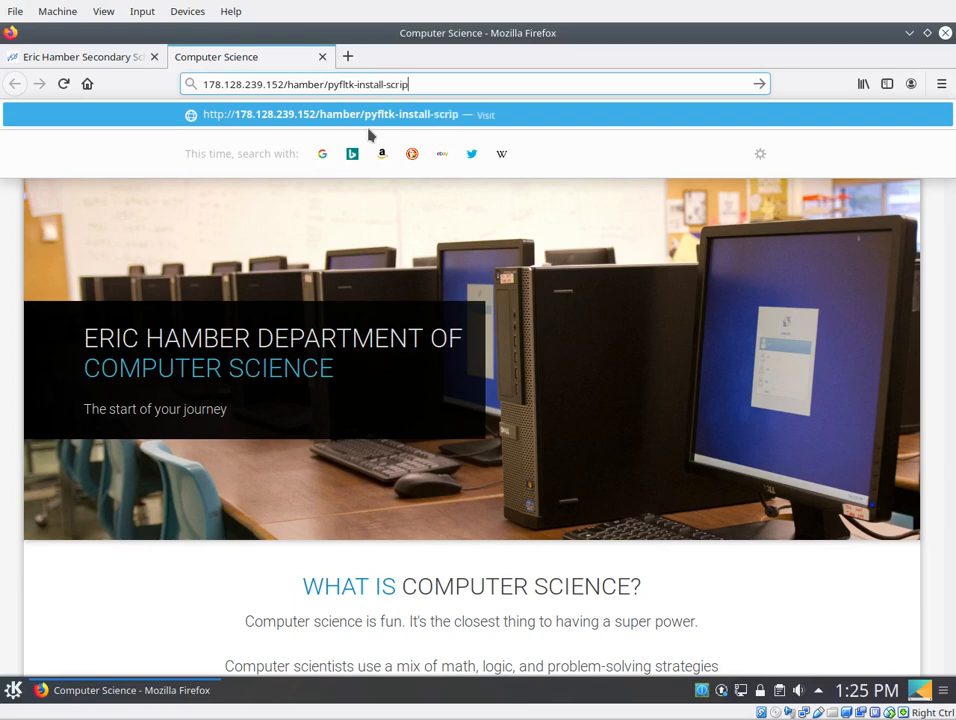
text(t.s)
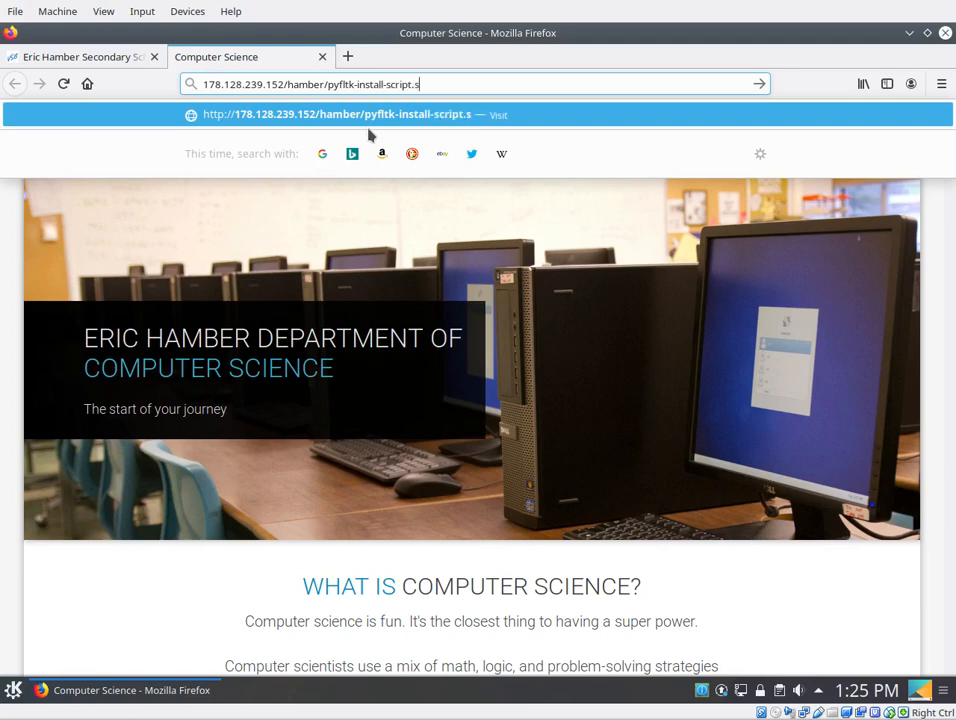
text(h)
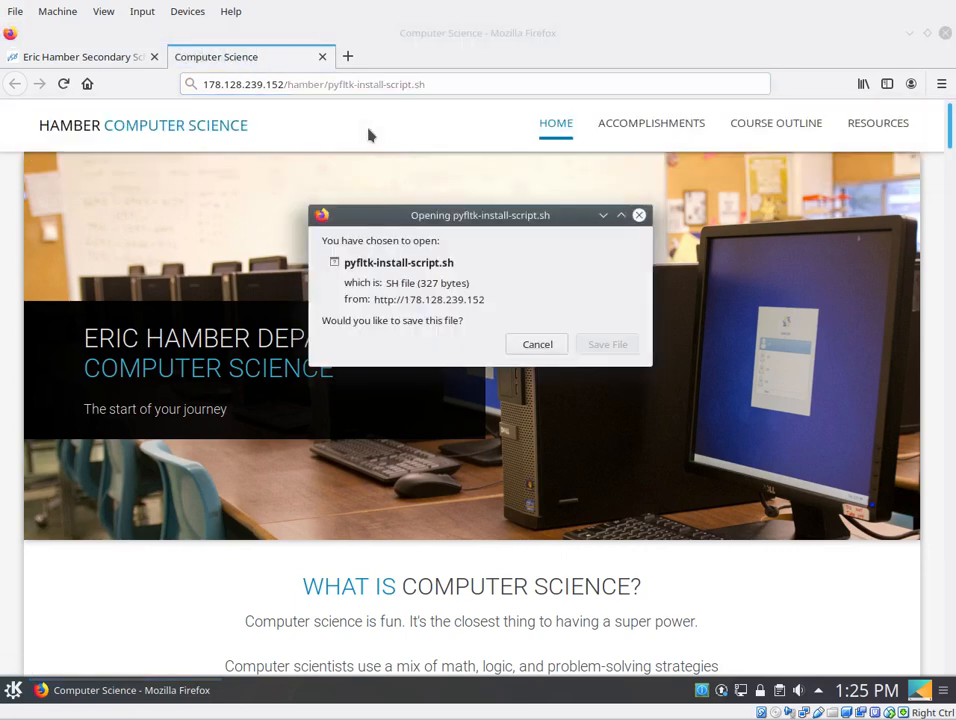
mouse_move(608, 344)
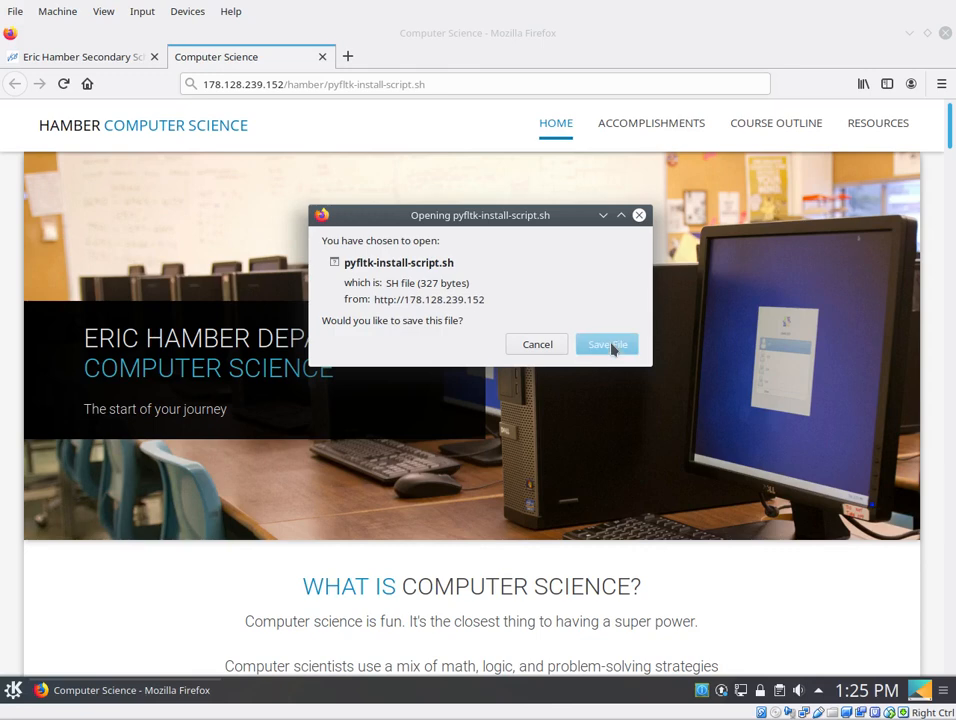
click(608, 344)
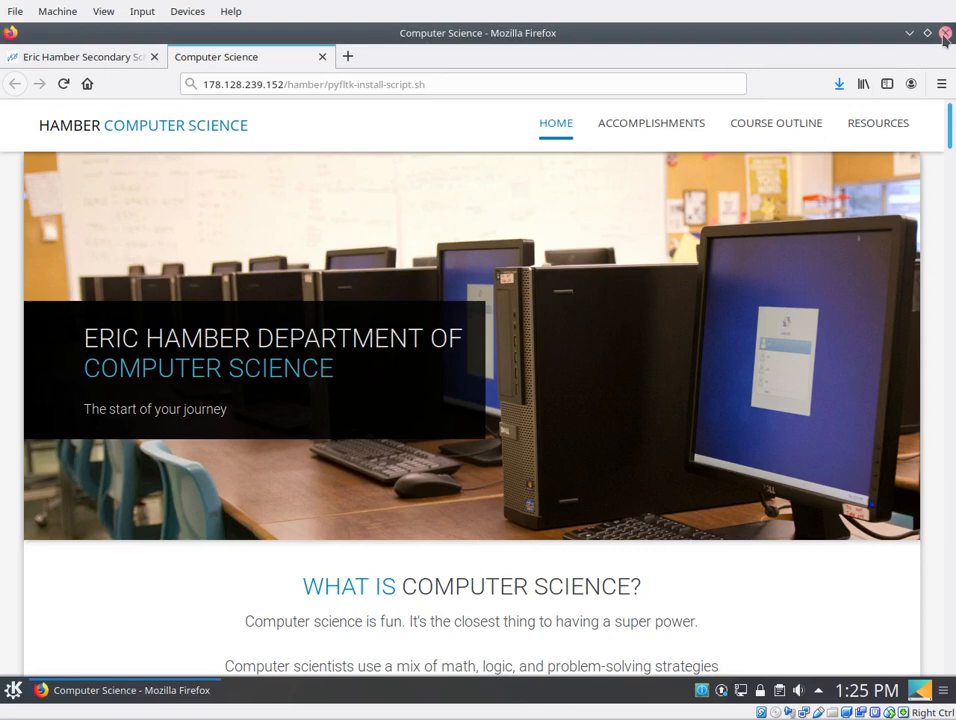
- Quit Firefox, confirming closing both tabs, and bring up a Konsole terminal
click(944, 32)
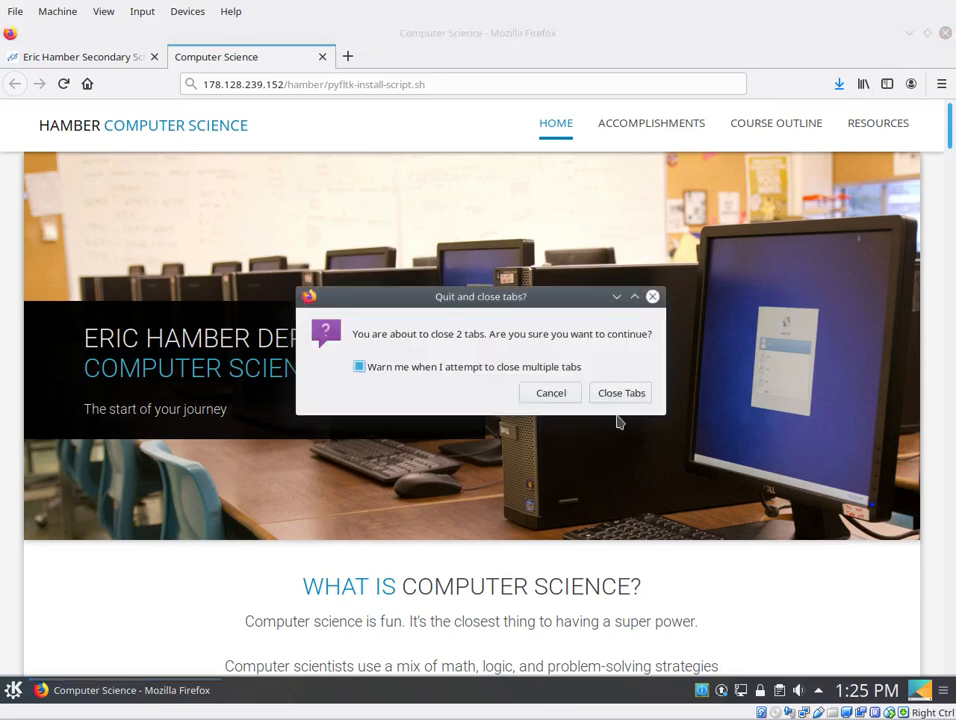
click(550, 392)
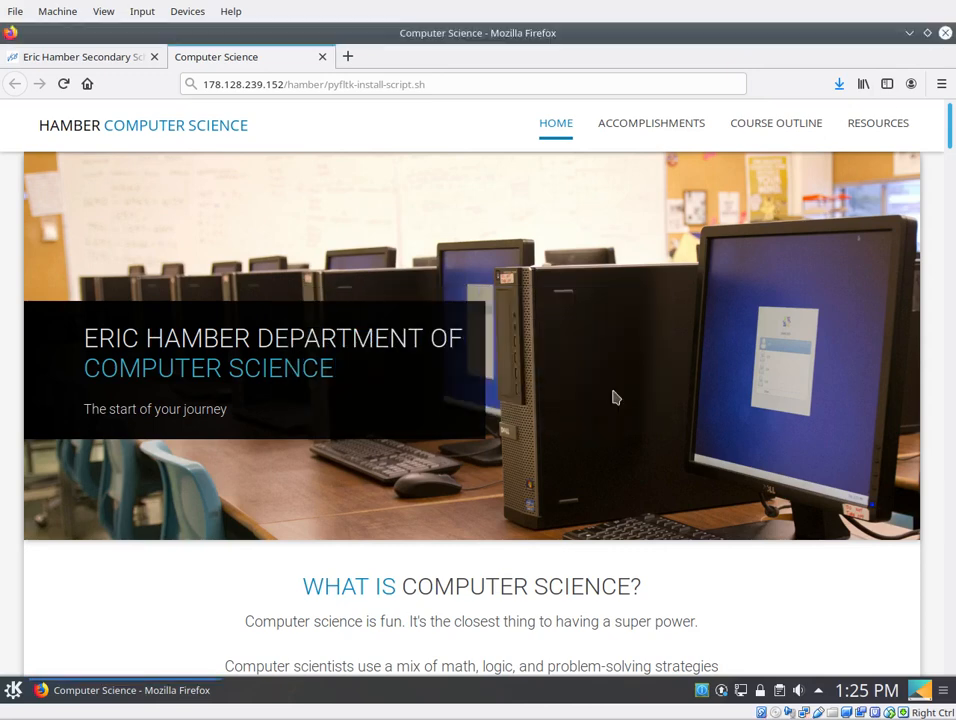
click(12, 688)
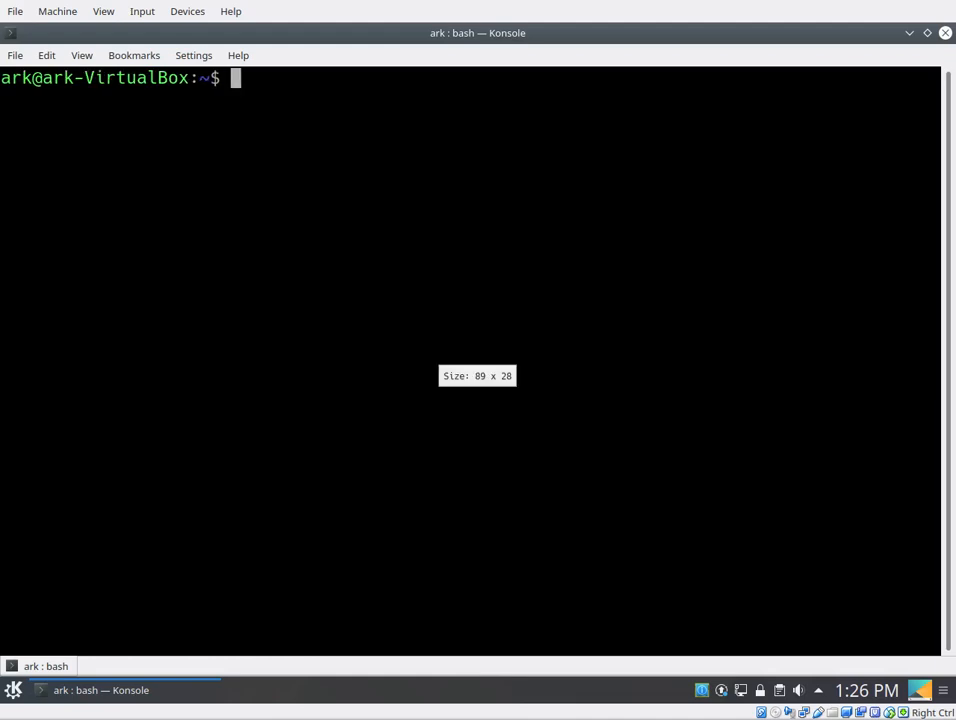
- Change into the Downloads folder and list its files
text(cd Downloads/)
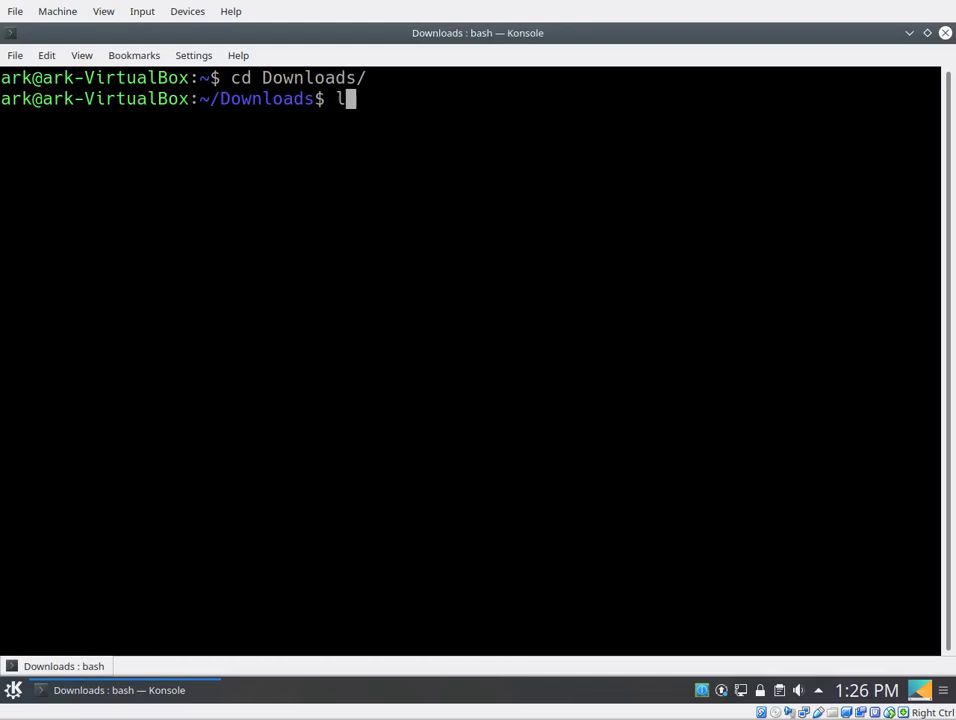
key(Return)
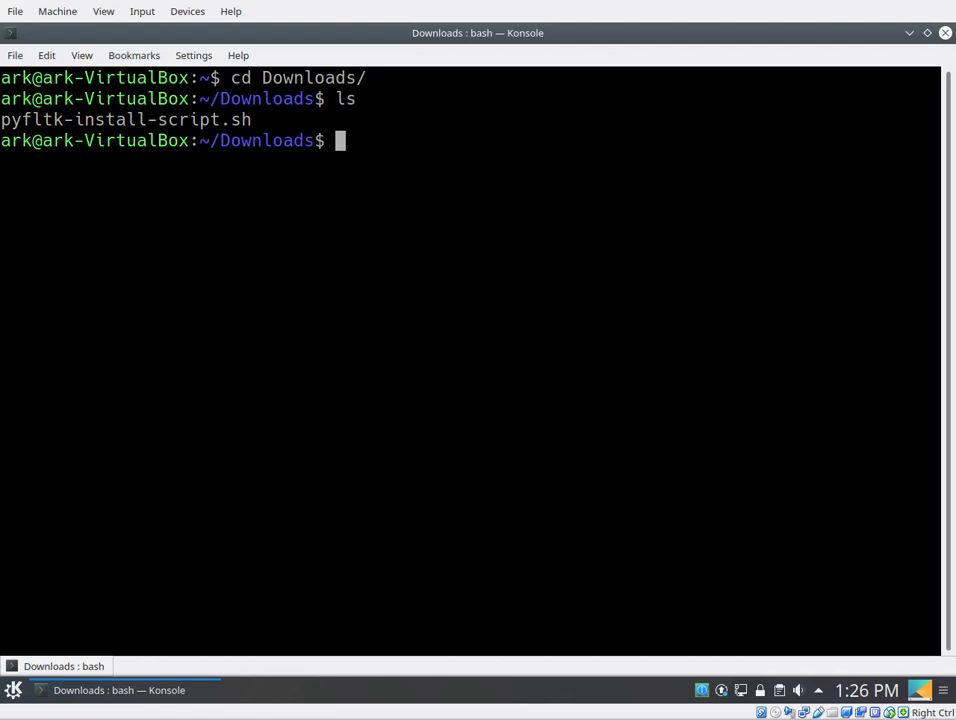
- Make pyfltk-install-script.sh executable with chmod +x and list the folder again to confirm
text(c)
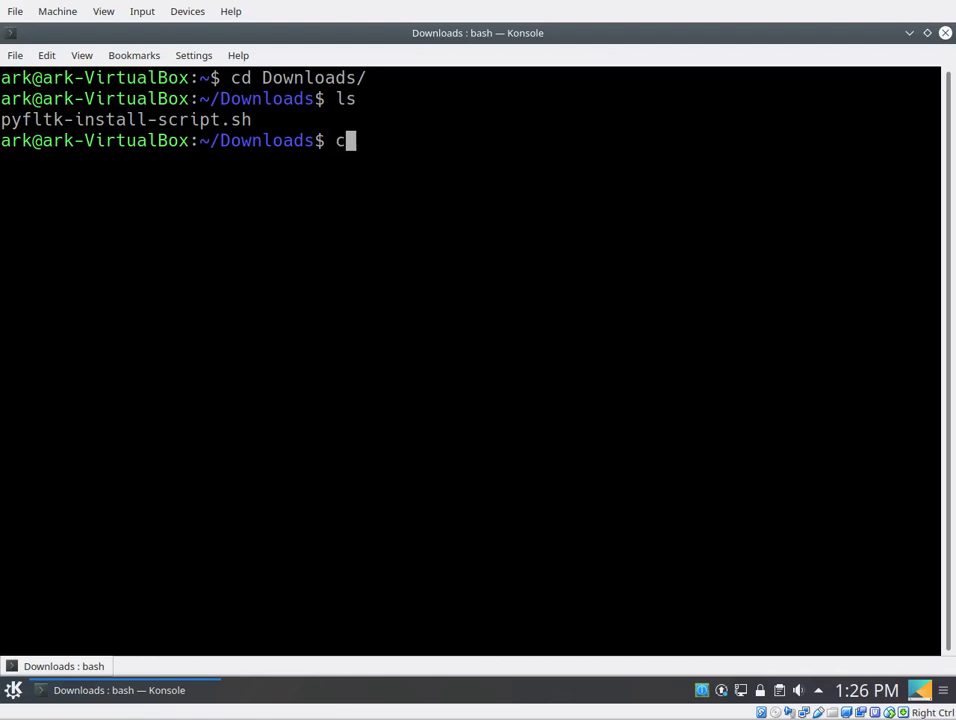
text(hmod)
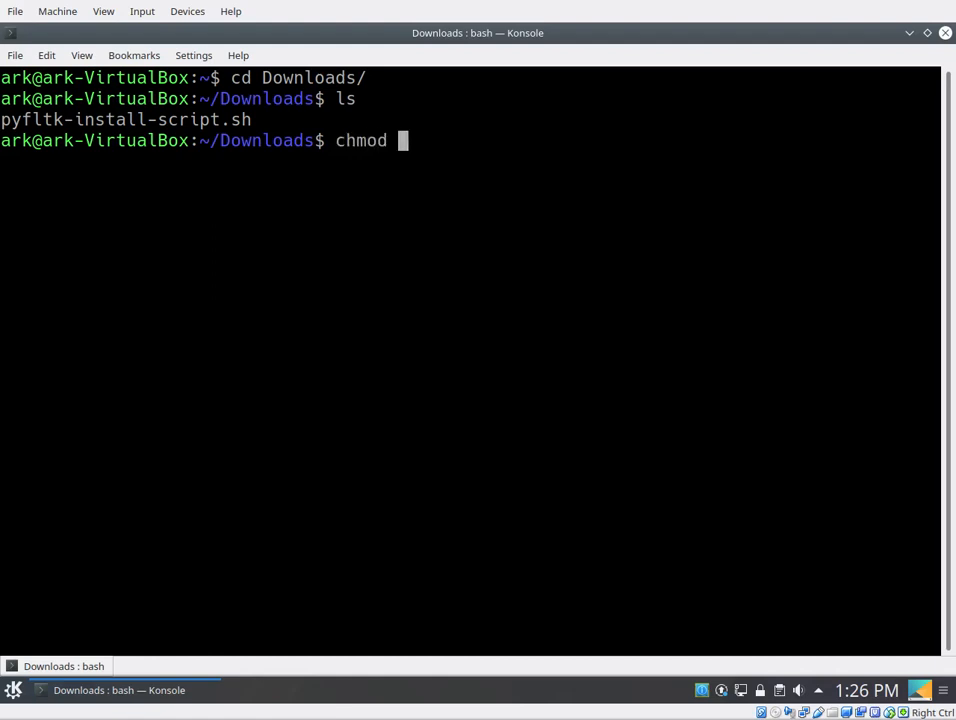
text(+)
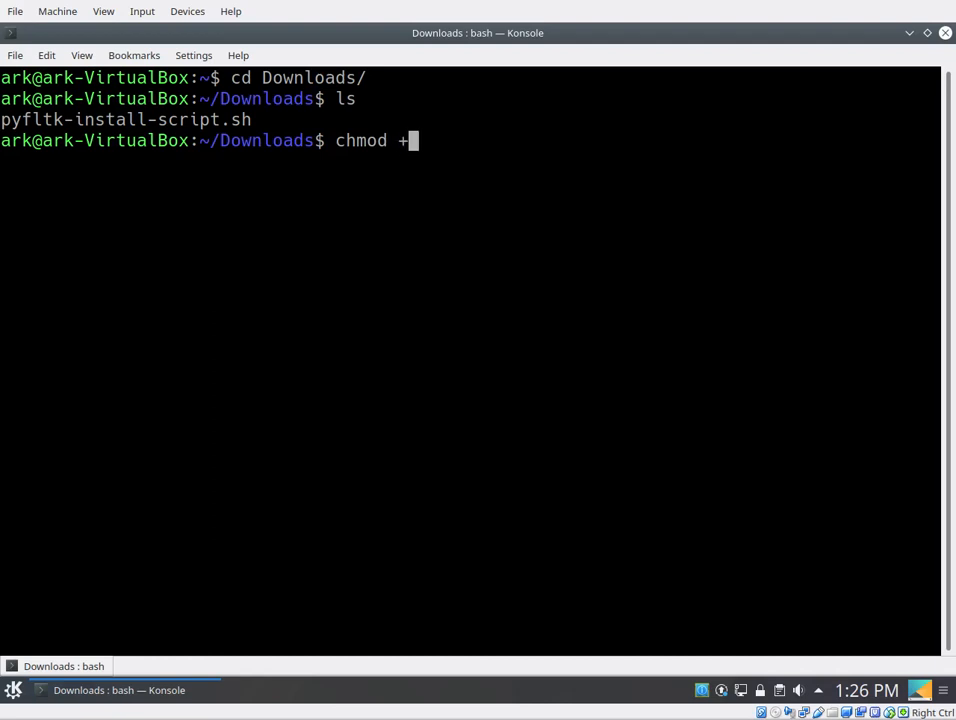
text(x)
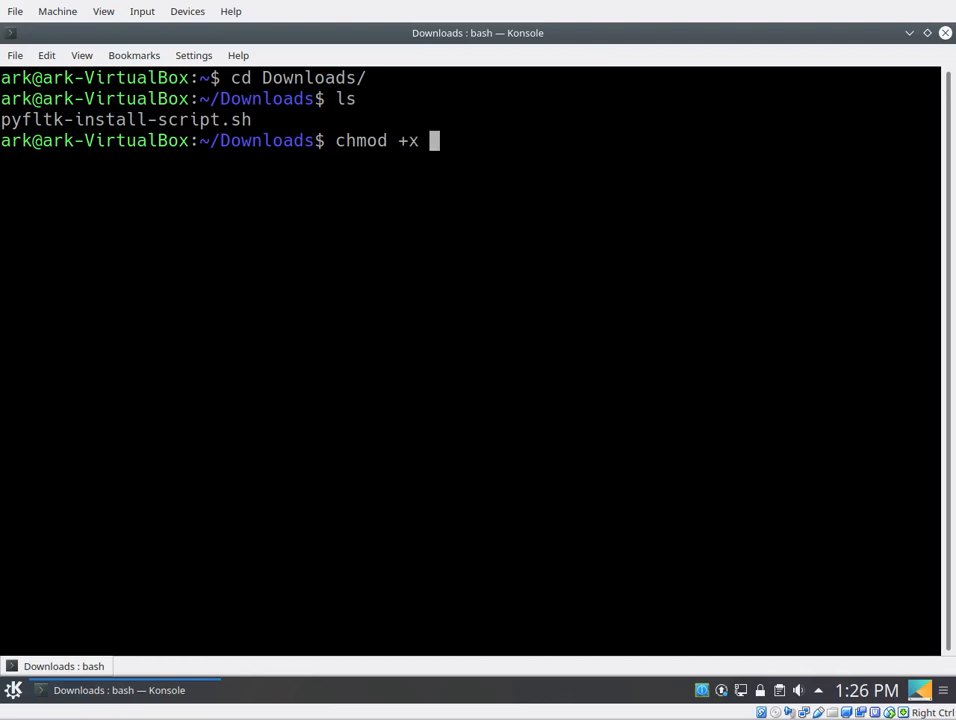
text(pyfltk-install-script.sh)
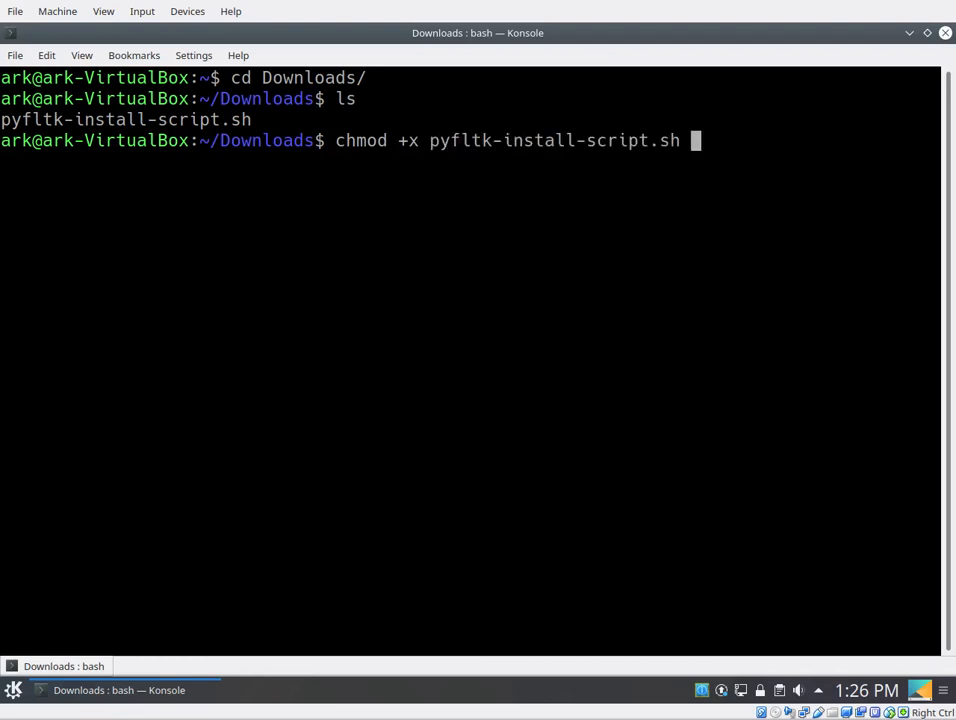
key(Return)
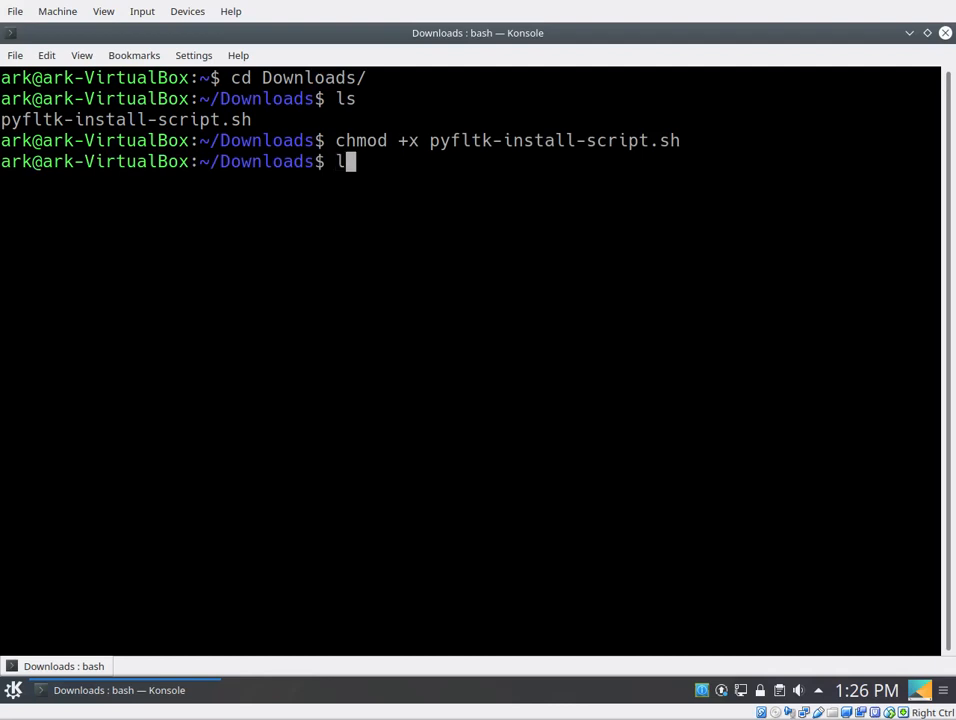
key(Return)
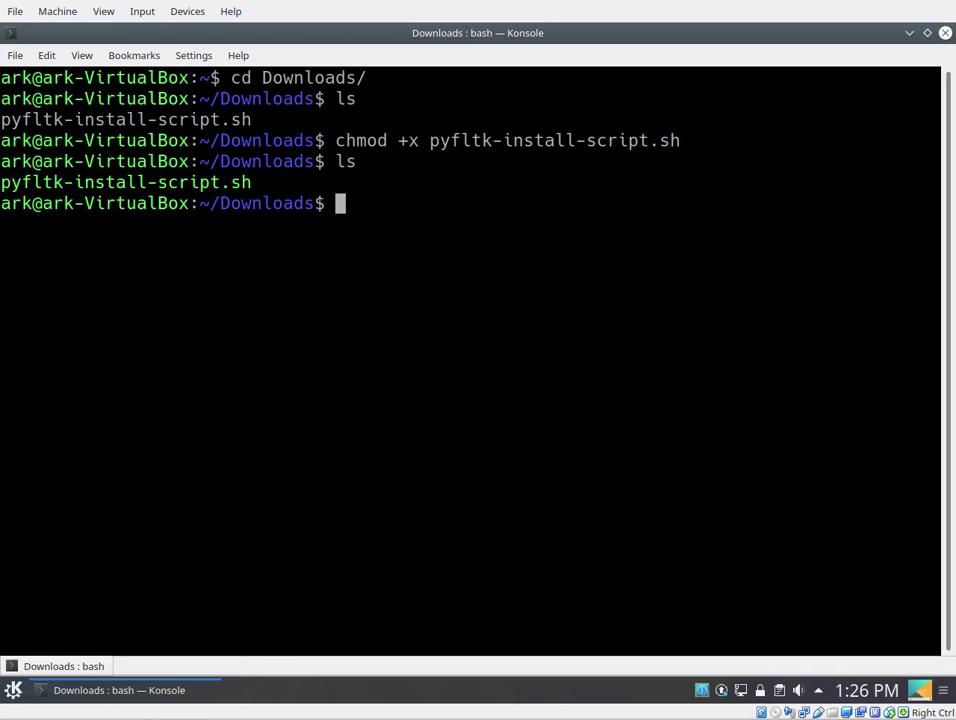
- Run ./pyfltk-install-script.sh and interrupt it with Ctrl+C, returning to the prompt
text(./pyfltk-install-script.sh)
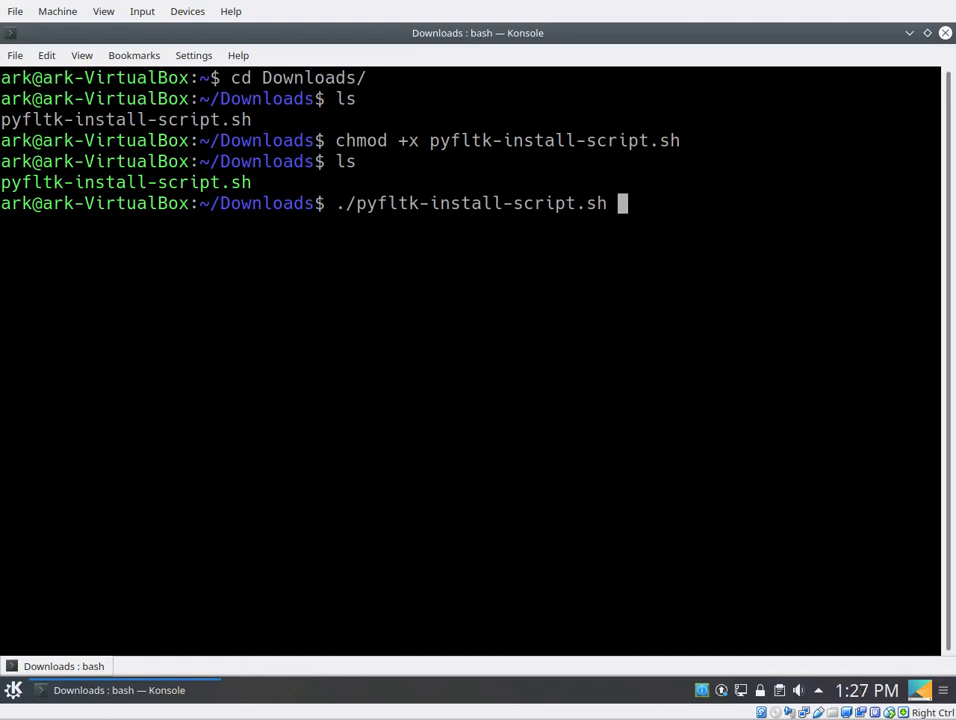
key(ctrl+c)
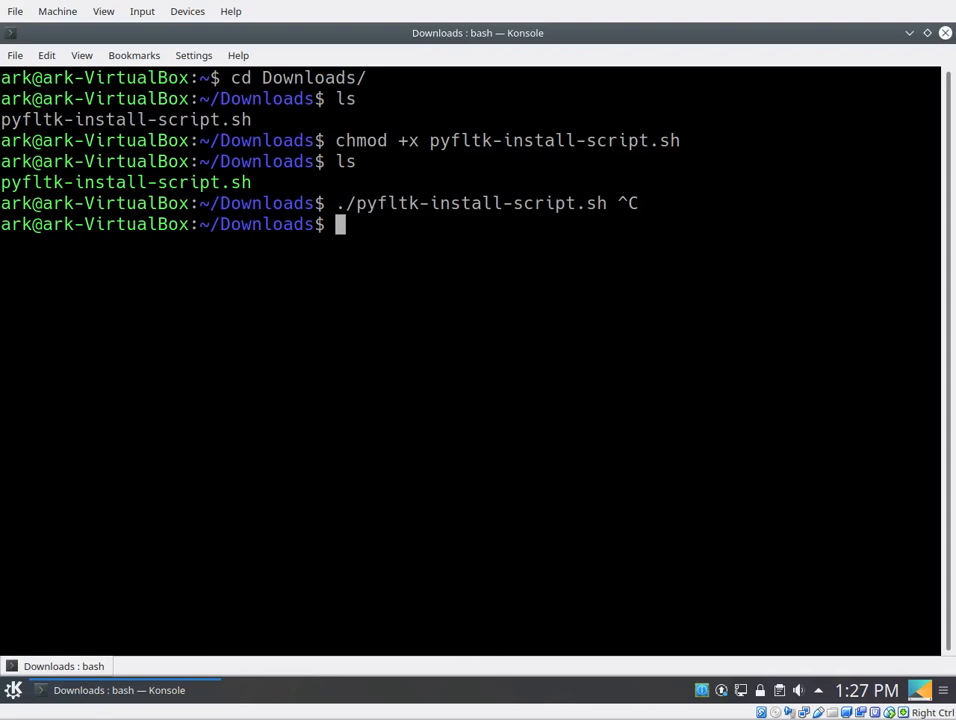
- Confirm python3 can import fltk in the interpreter, then exit back to the shell
text(python3)
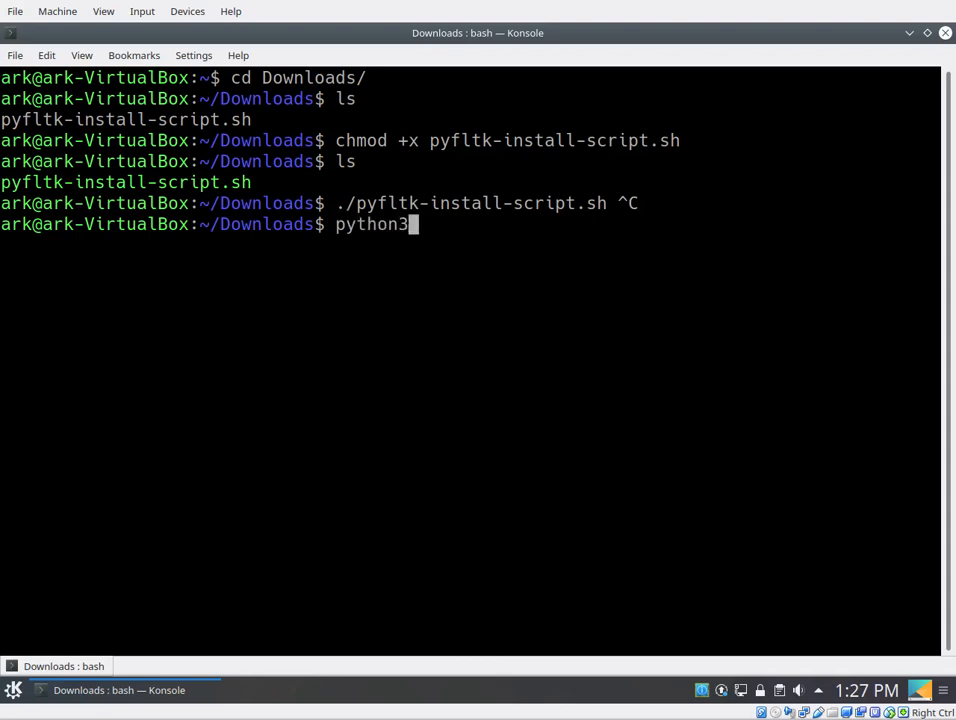
text(impot)
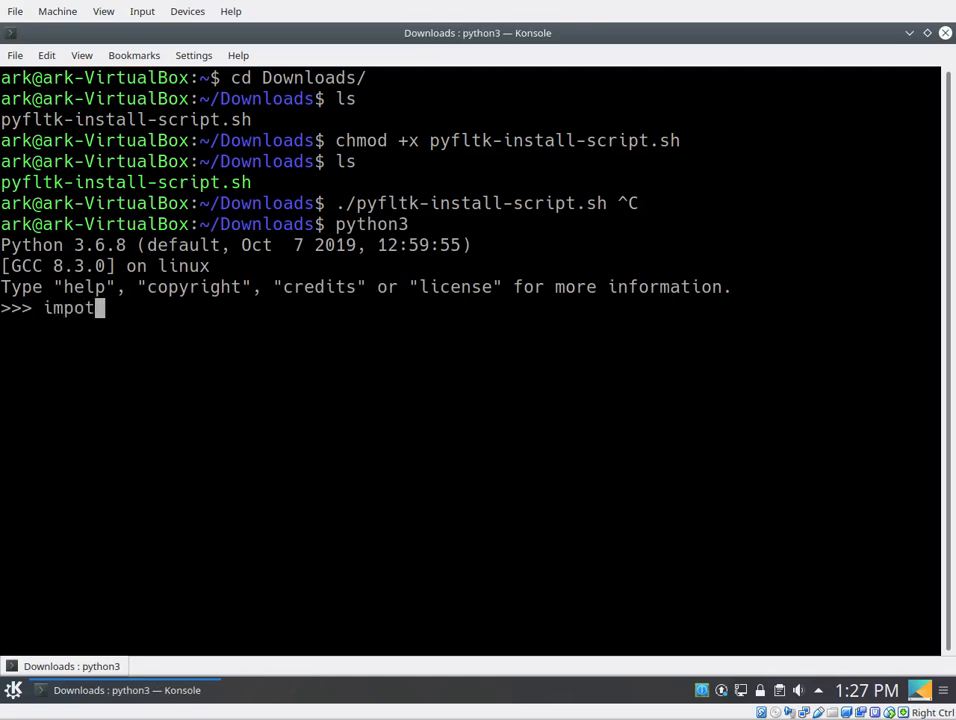
text(t fltk)
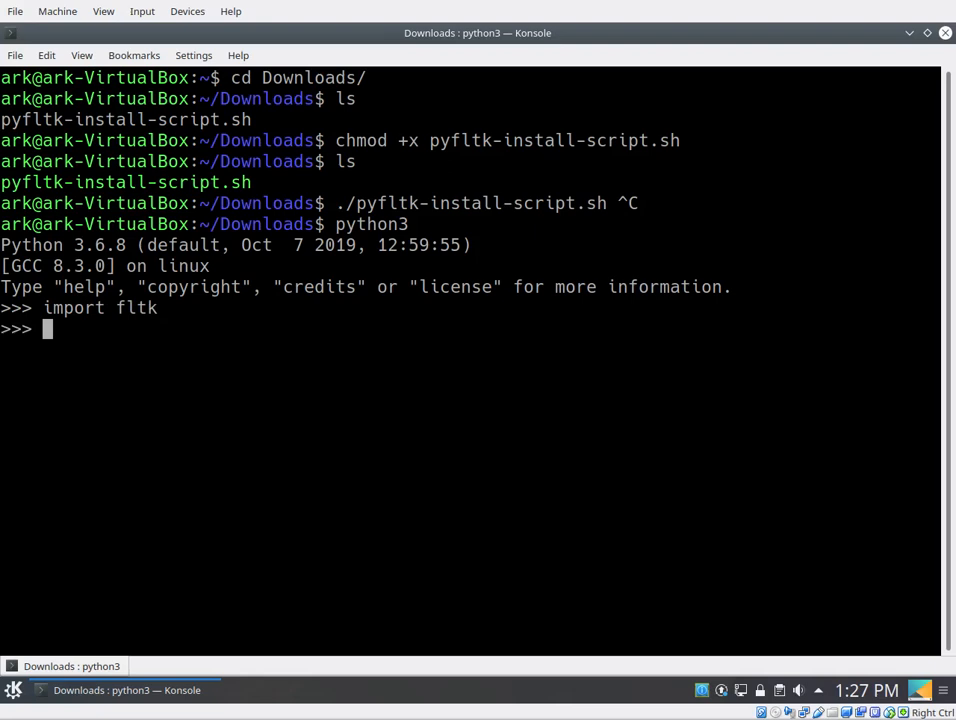
key(ctrl+d)
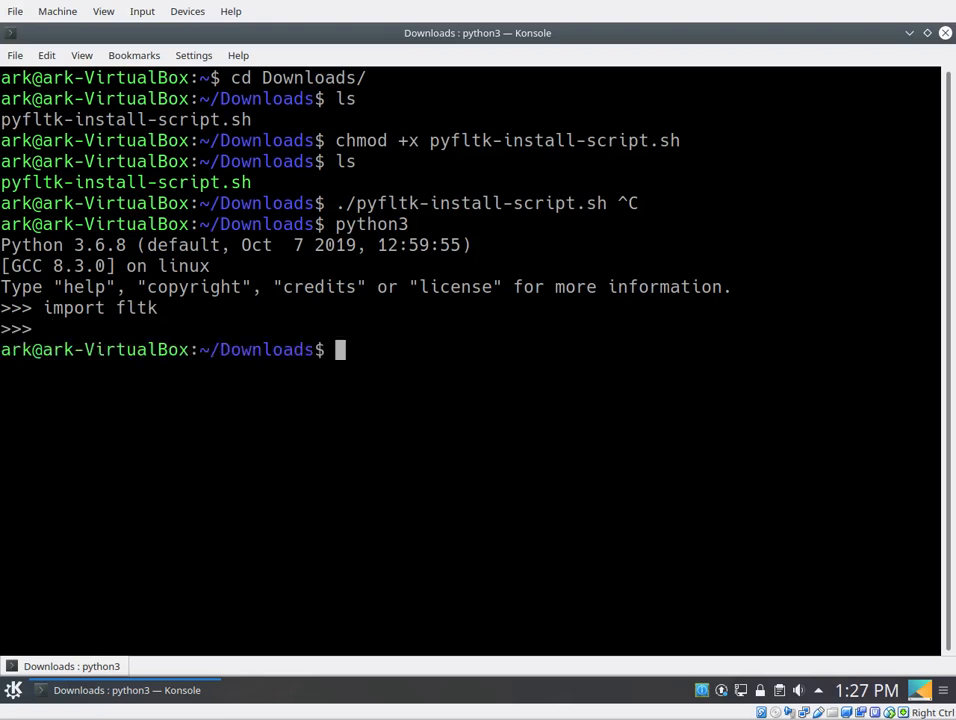
- From home, show tt.py with cat, run it with python3, and close the empty Fl_Window it opens
text(cd)
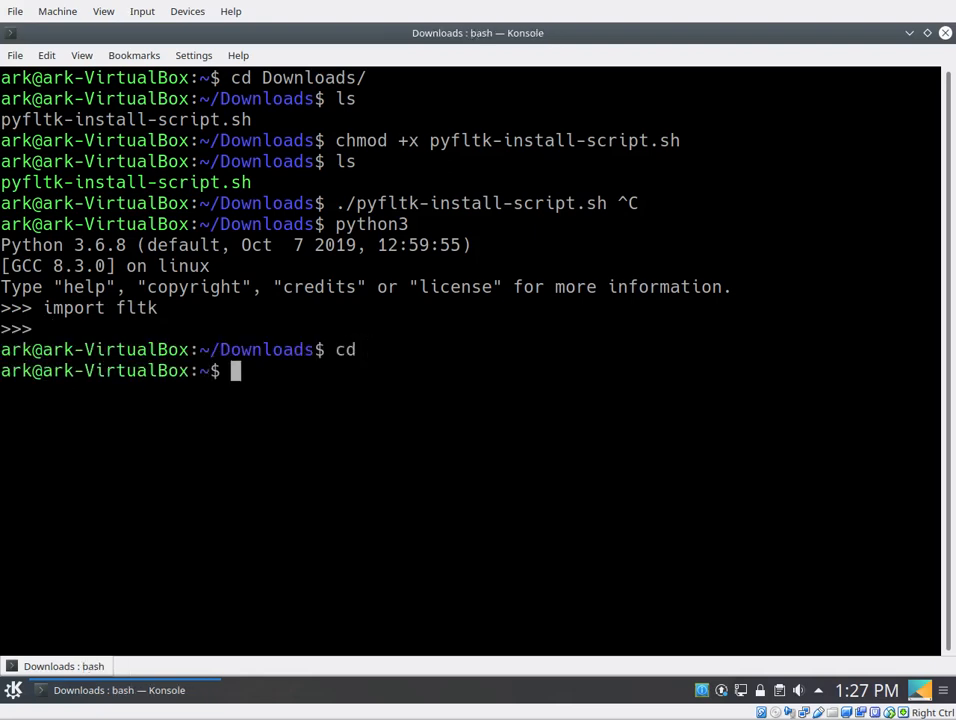
text(cat tt.)
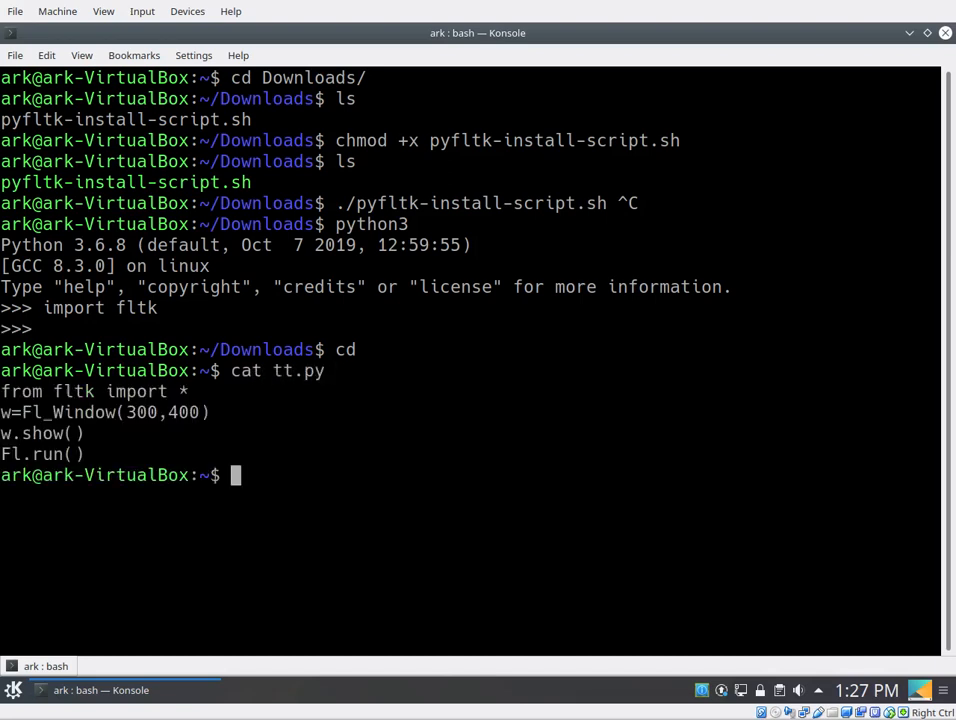
text(python)
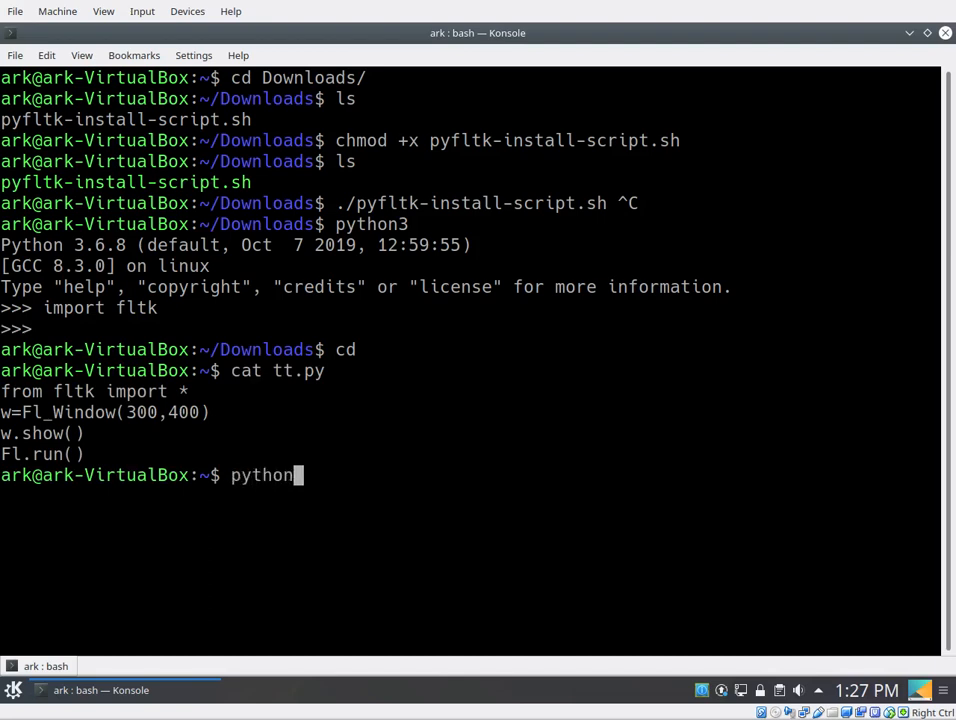
text(3 tt.py)
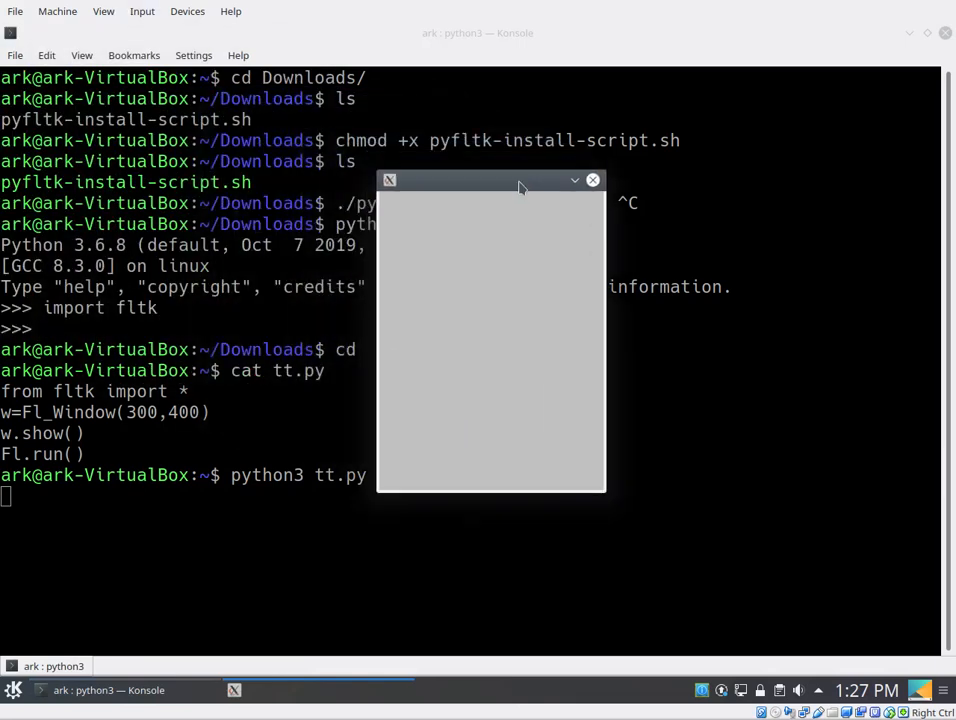
mouse_move(592, 180)
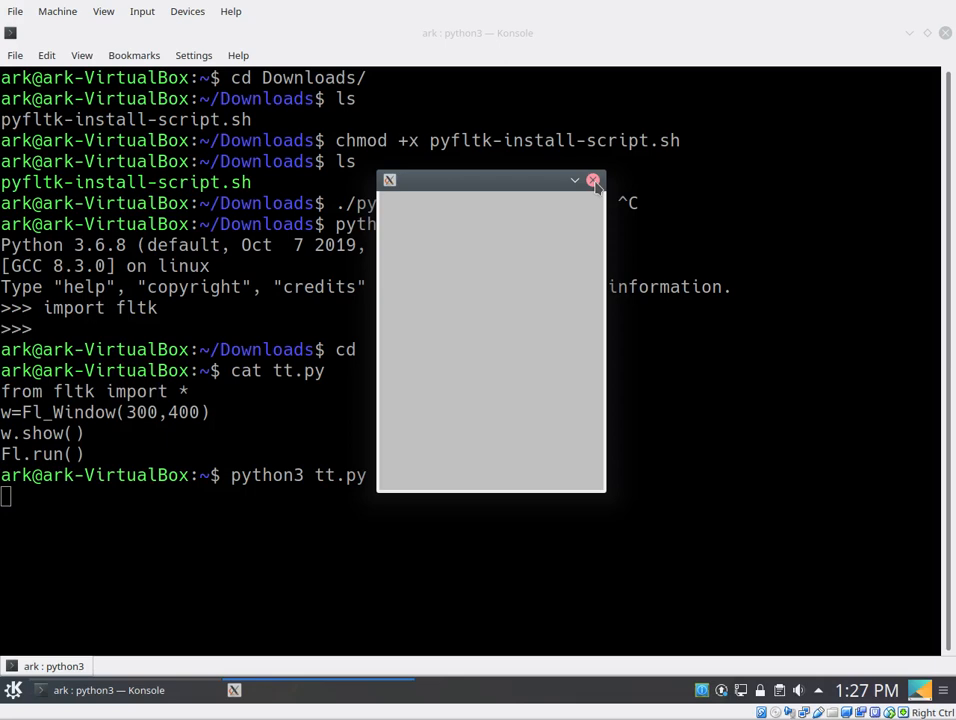
click(592, 180)
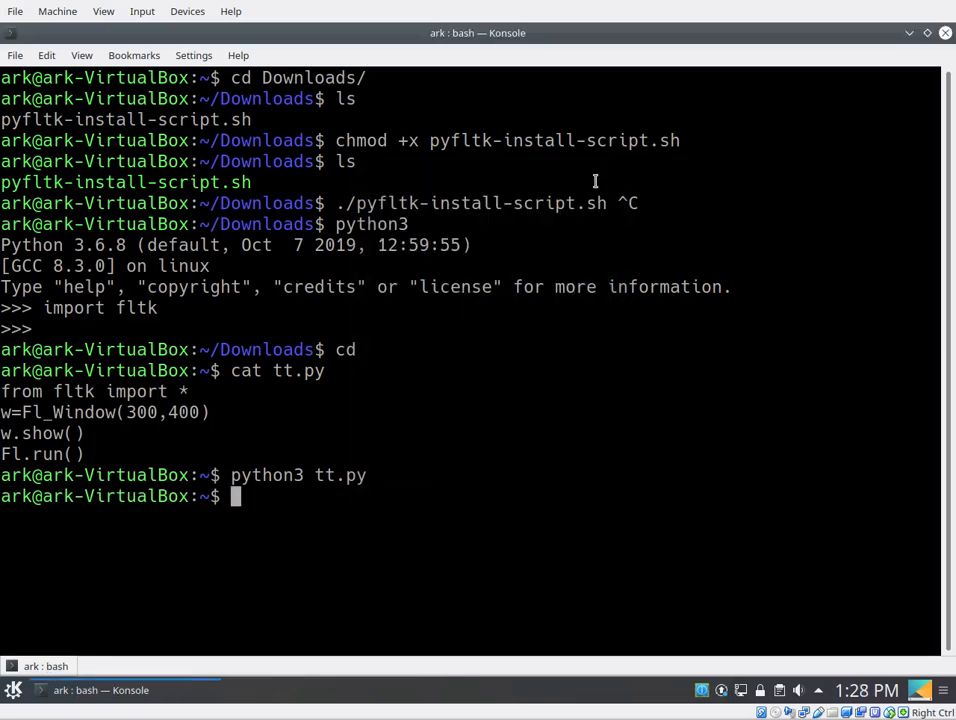